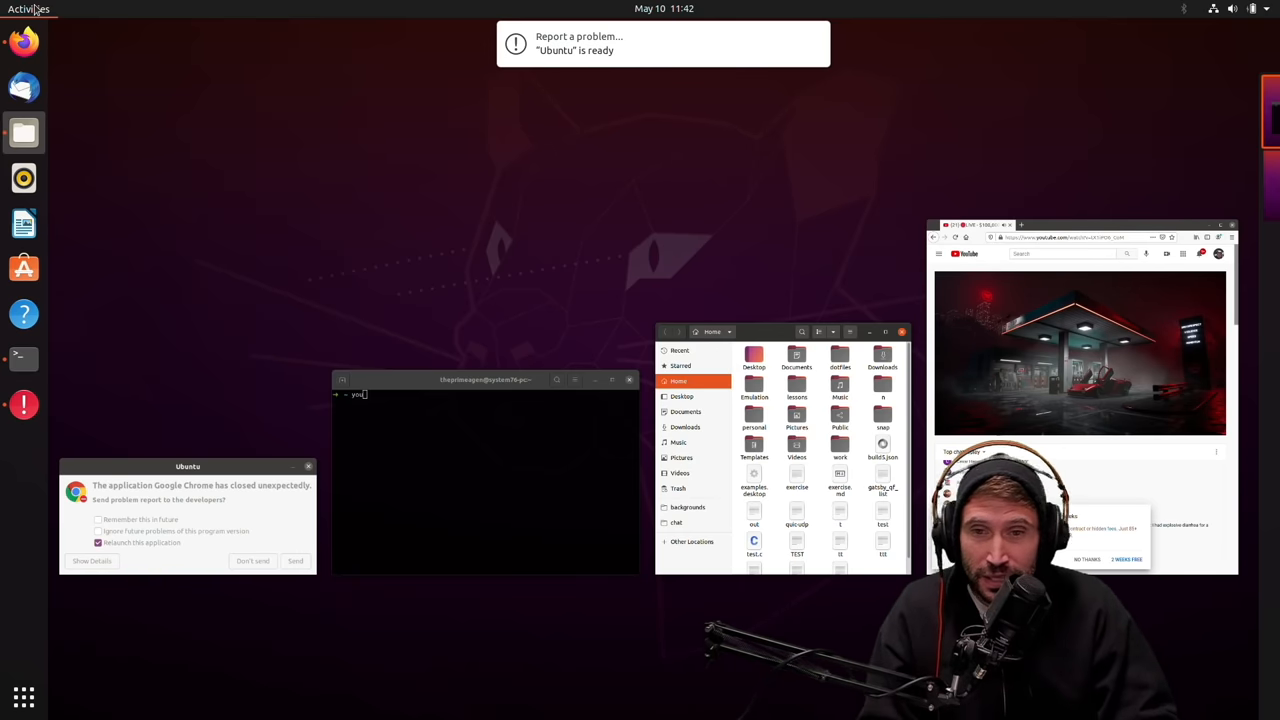
- Show the GNOME Activities overview with all open windows side by side
click(28, 9)
text(nrdjs)
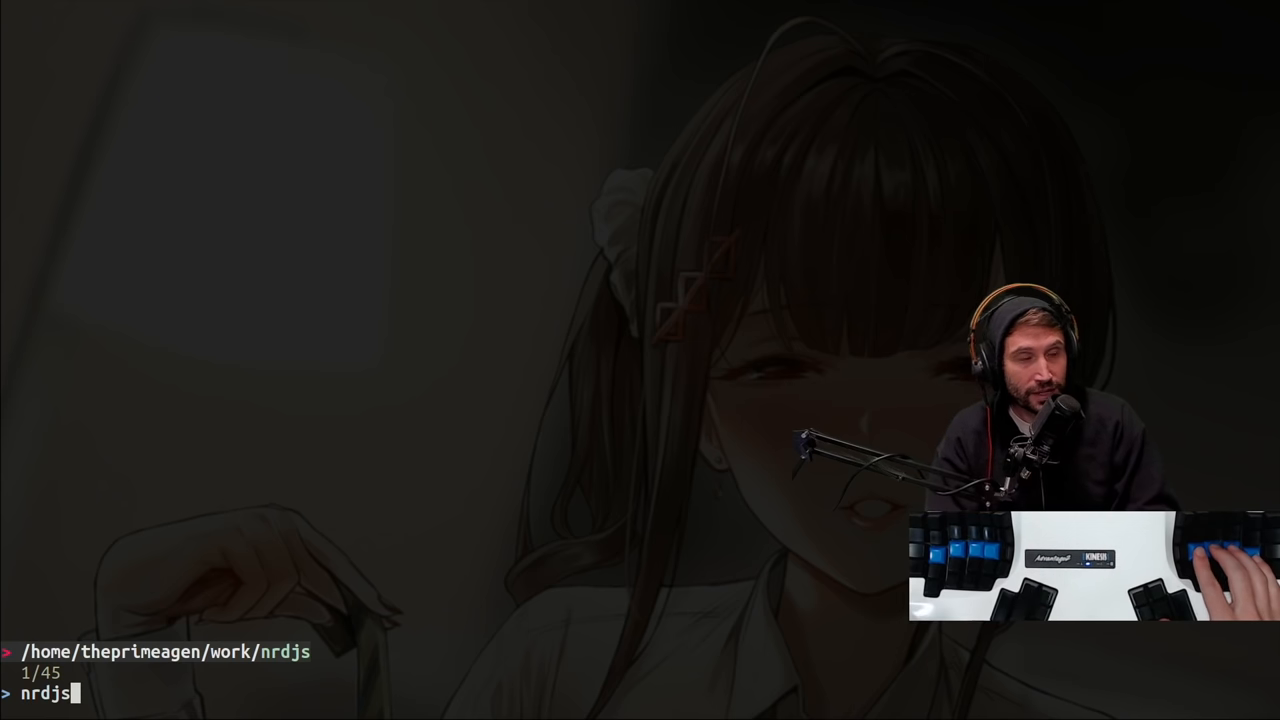
- Confirm the nrdjs work folder in the tmux project picker
key(Return)
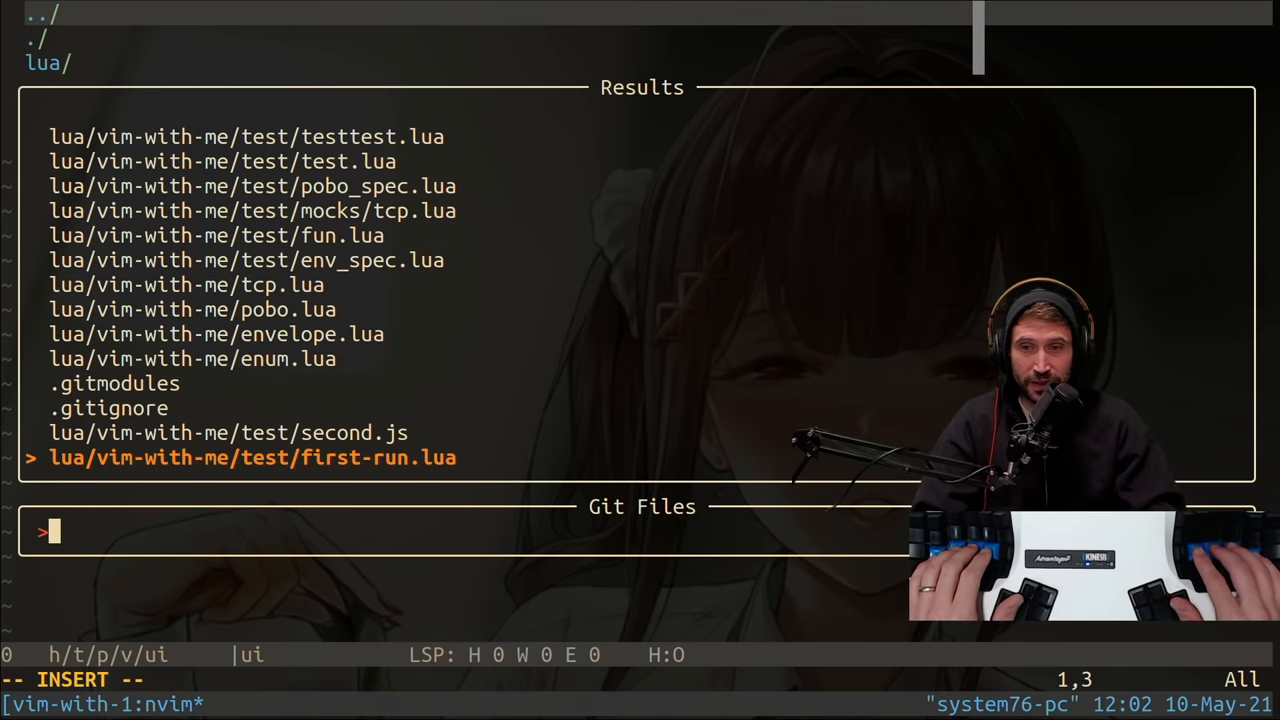
- Open second.js via Telescope 'seco' and show the Harpoon quick menu of four marked files
text(seco)
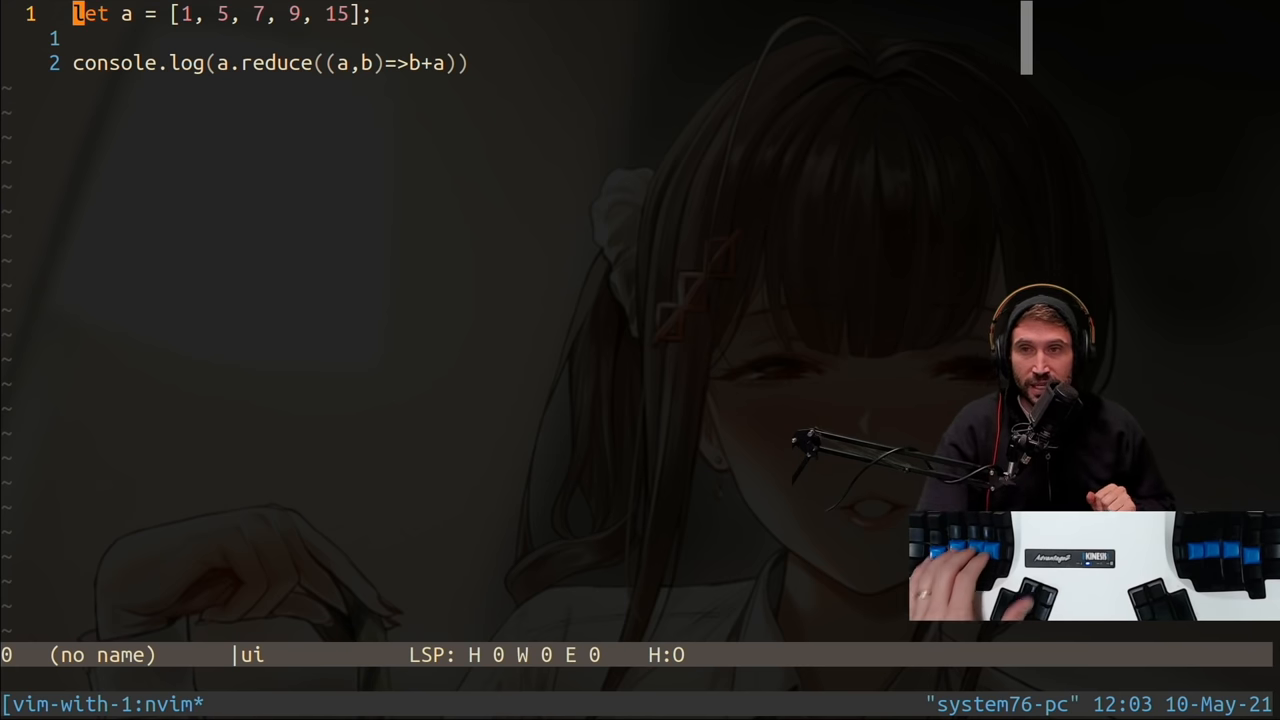
key(Return)
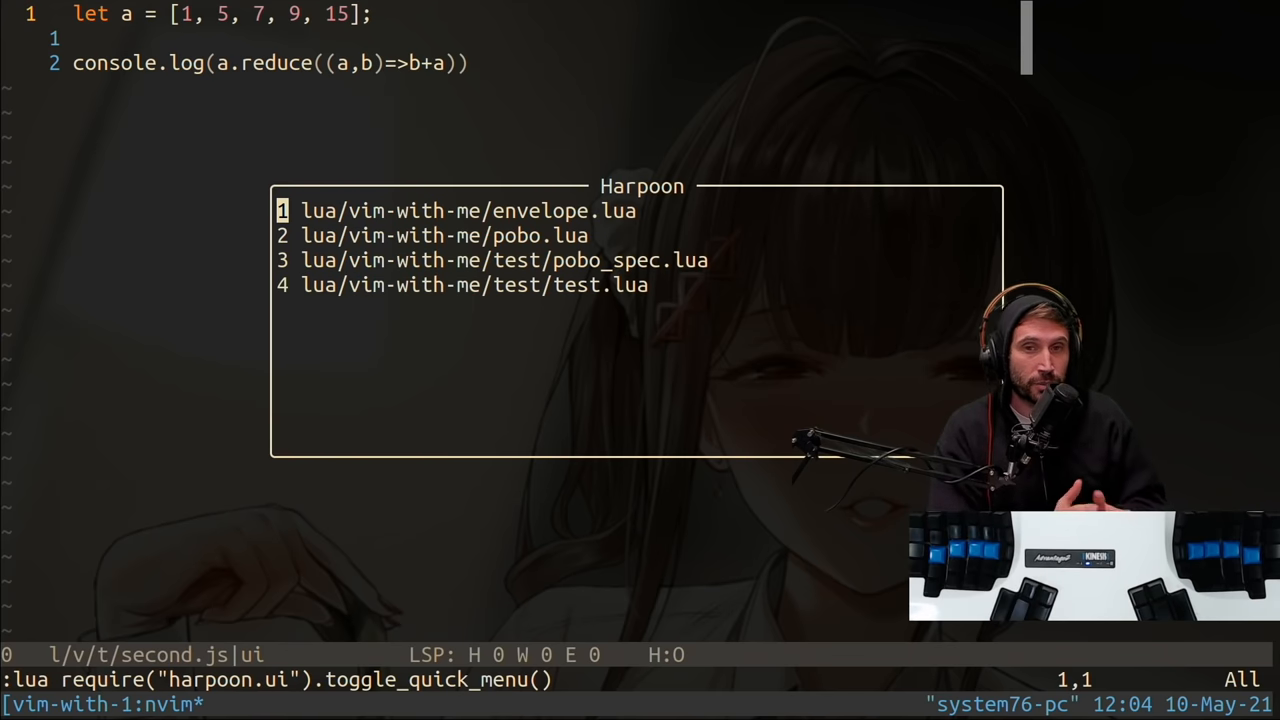